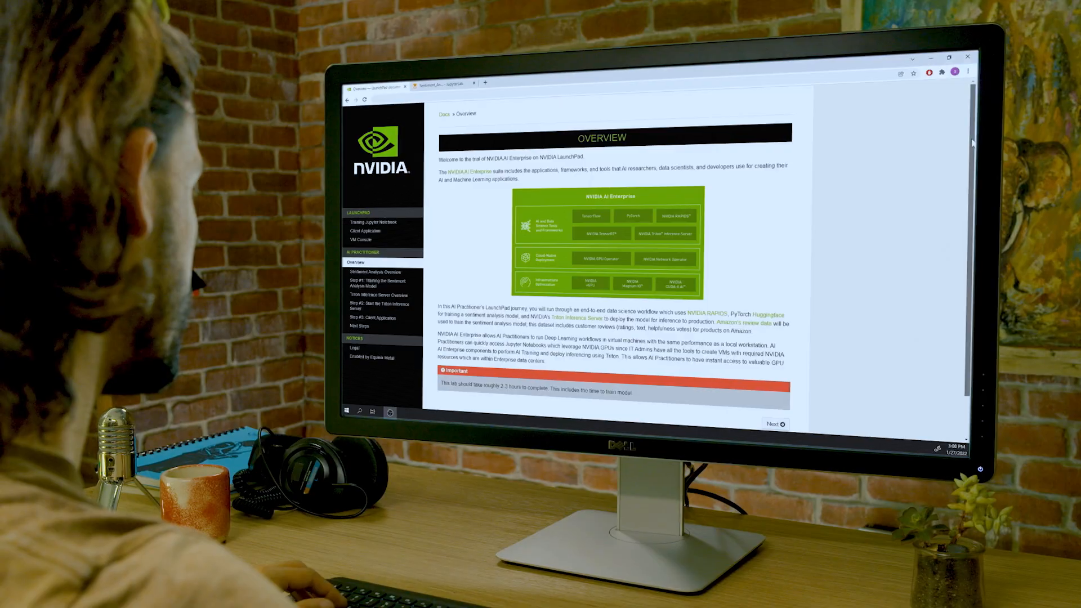
scroll("down", 3)
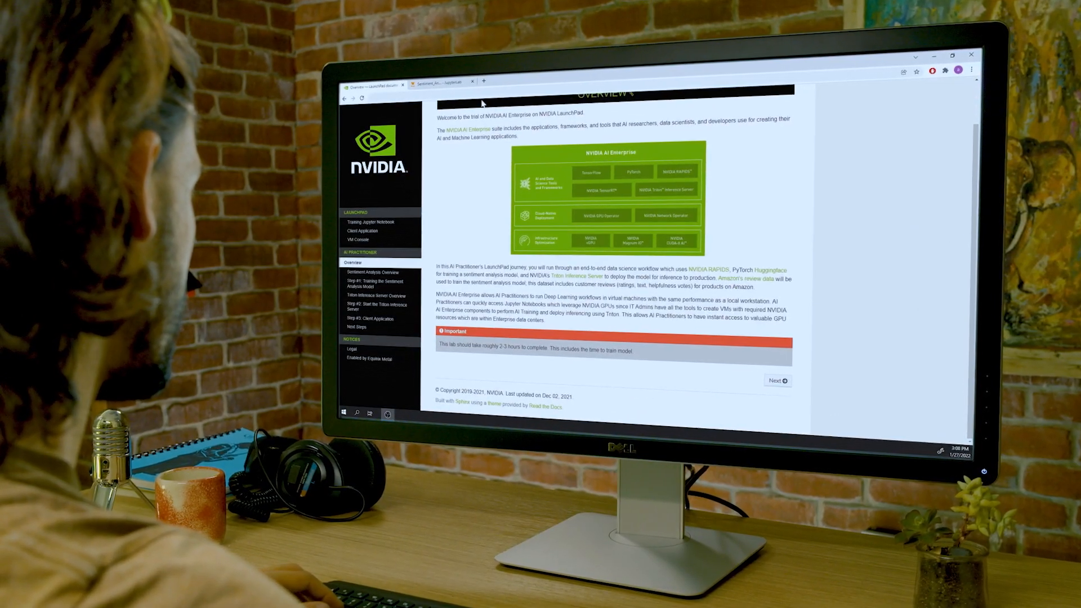